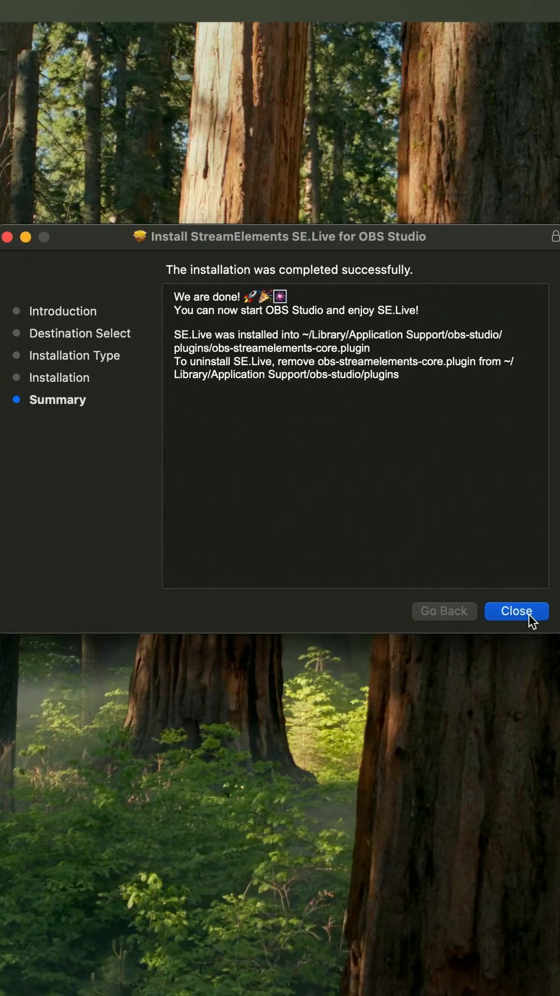
Step: Close the finished SE.Live installer and view the new StreamElements menu in OBS
{"action": "left_click", "coordinate": [517, 611]}
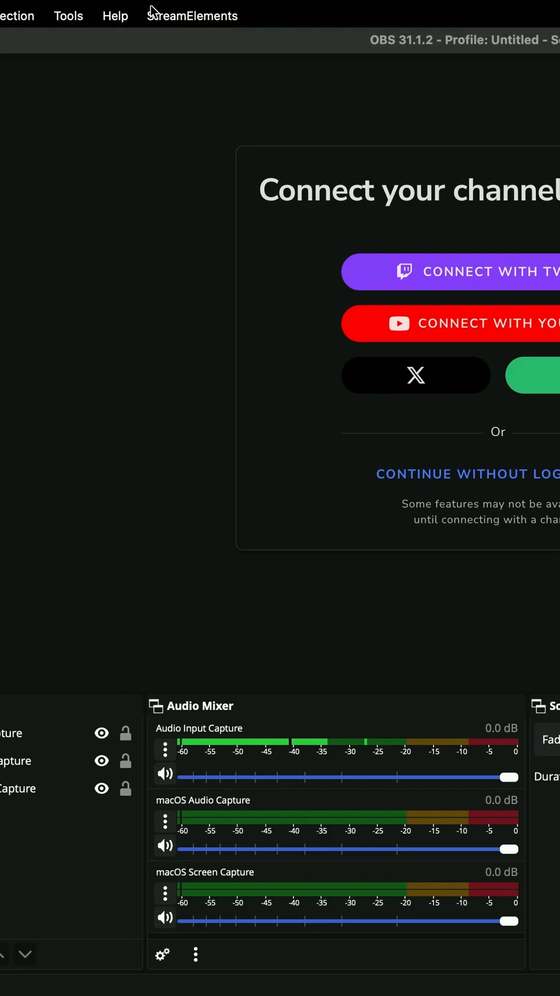
{"action": "left_click", "coordinate": [192, 15]}
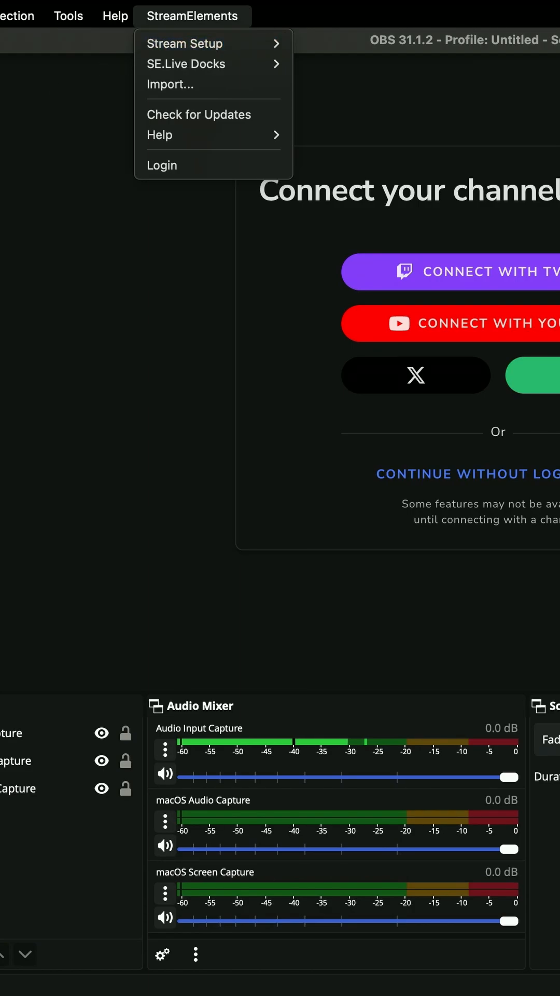
{"action": "left_click", "coordinate": [243, 13]}
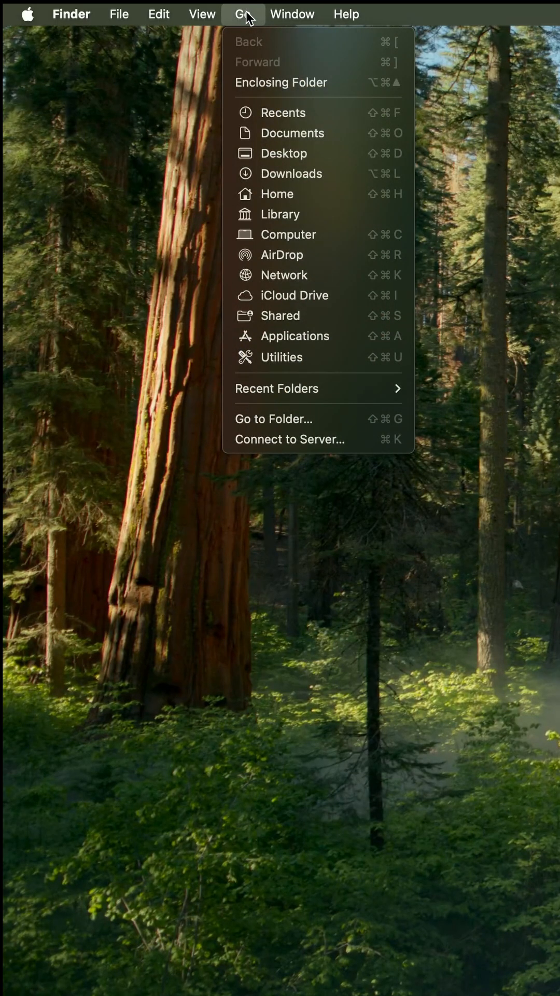
{"action": "mouse_move", "coordinate": [281, 214]}
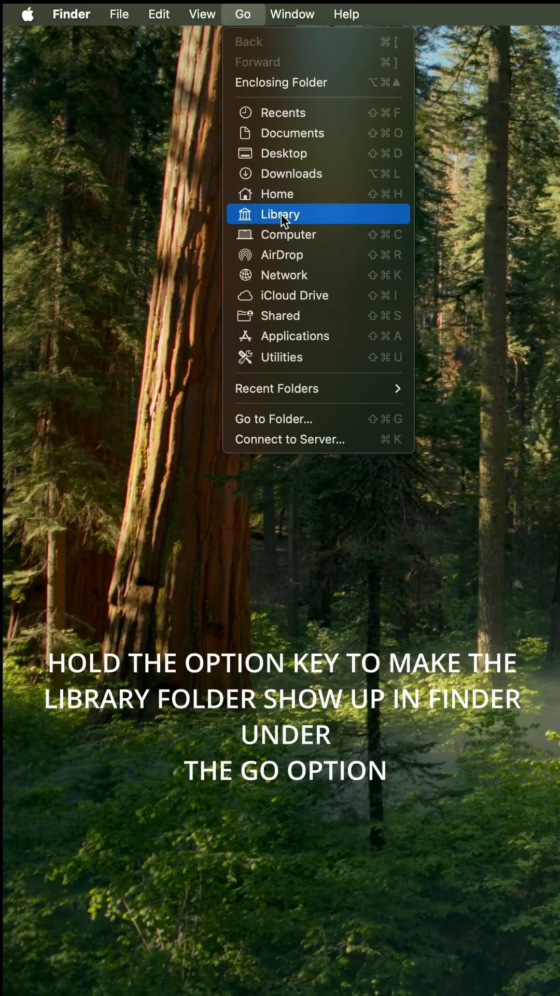
Step: Expand Library > Application Support > obs-studio > plugins to reveal obs-streamelements-core.plugin
{"action": "left_click", "coordinate": [281, 213]}
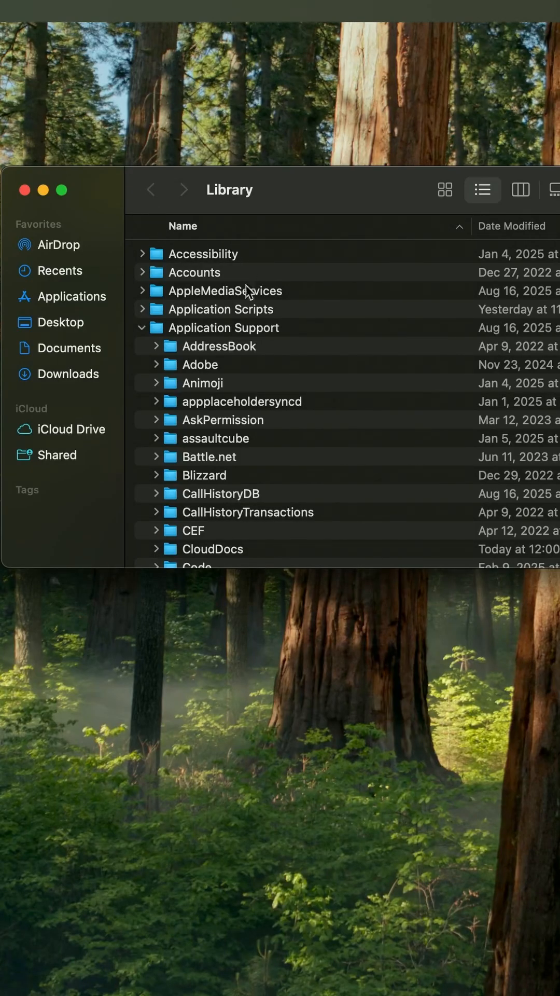
{"action": "scroll", "scroll_direction": "down", "scroll_amount": 3}
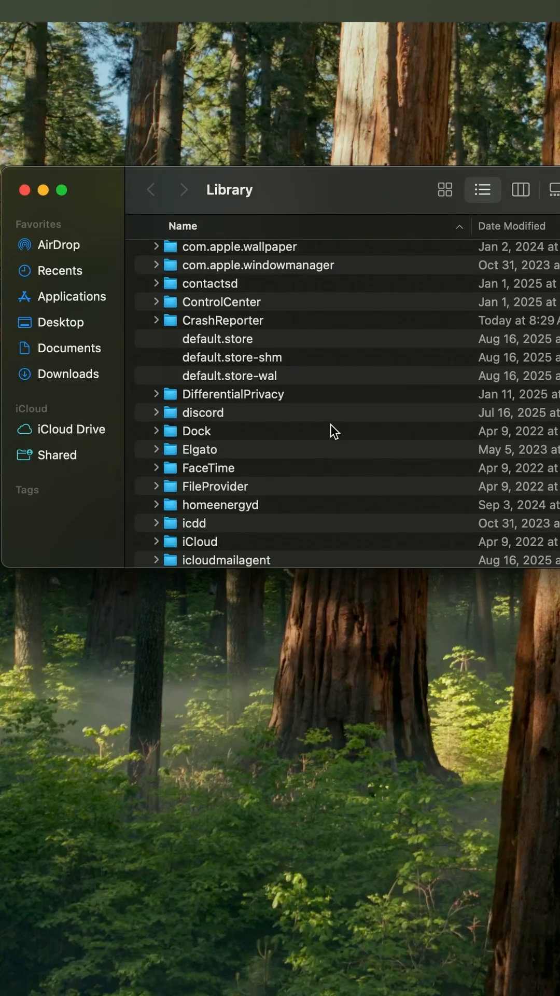
{"action": "scroll", "scroll_direction": "down", "scroll_amount": 3}
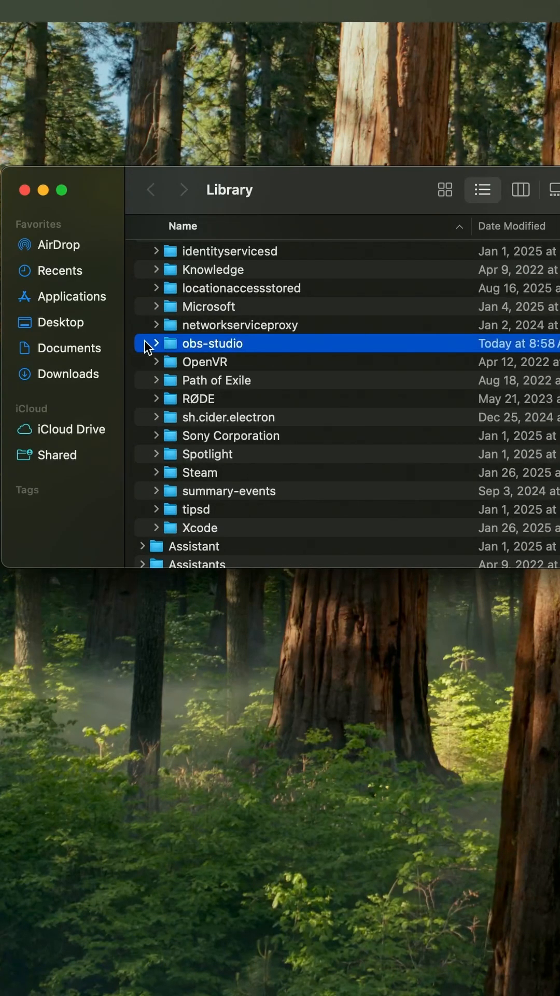
{"action": "left_click", "coordinate": [156, 344]}
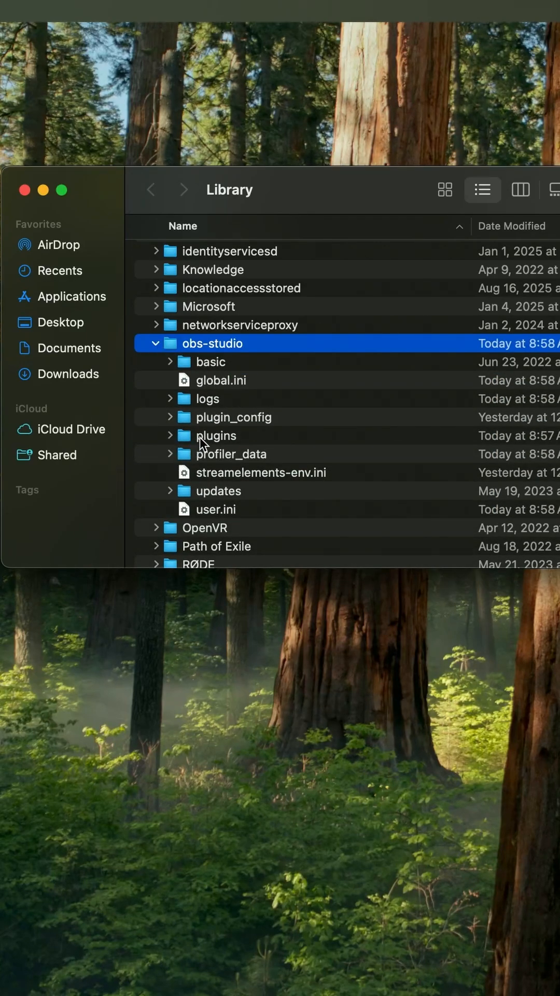
{"action": "left_click", "coordinate": [216, 435]}
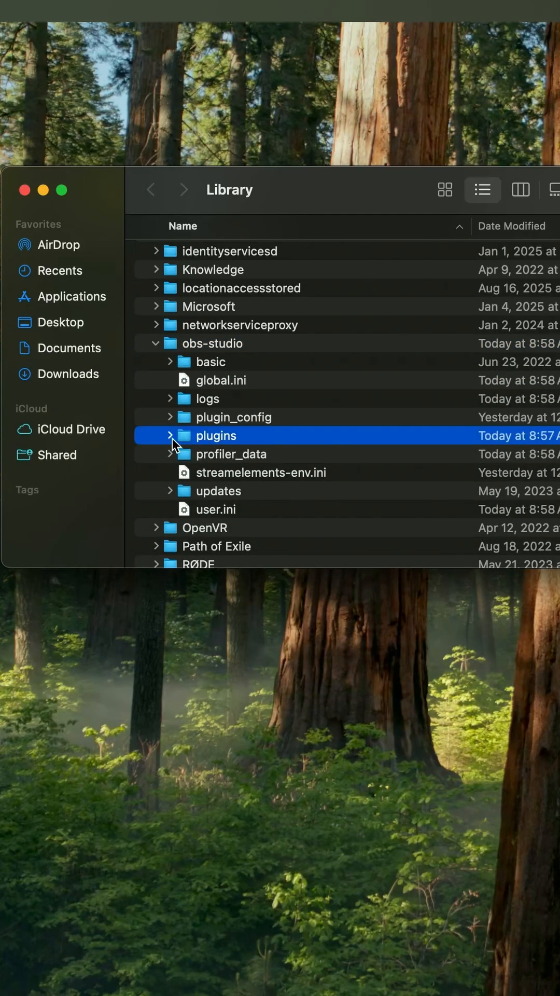
{"action": "left_click", "coordinate": [169, 434]}
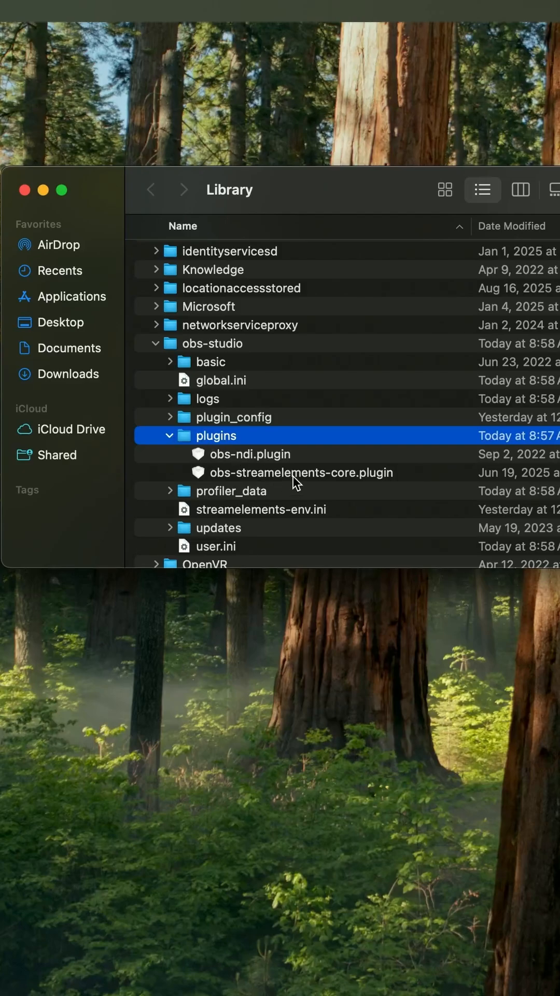
{"action": "left_click", "coordinate": [239, 13]}
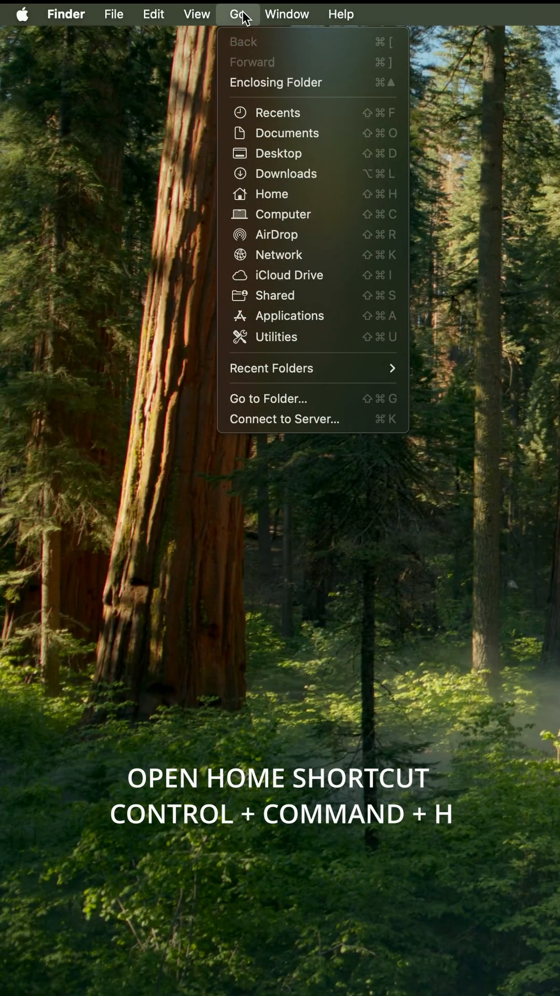
{"action": "mouse_move", "coordinate": [270, 194]}
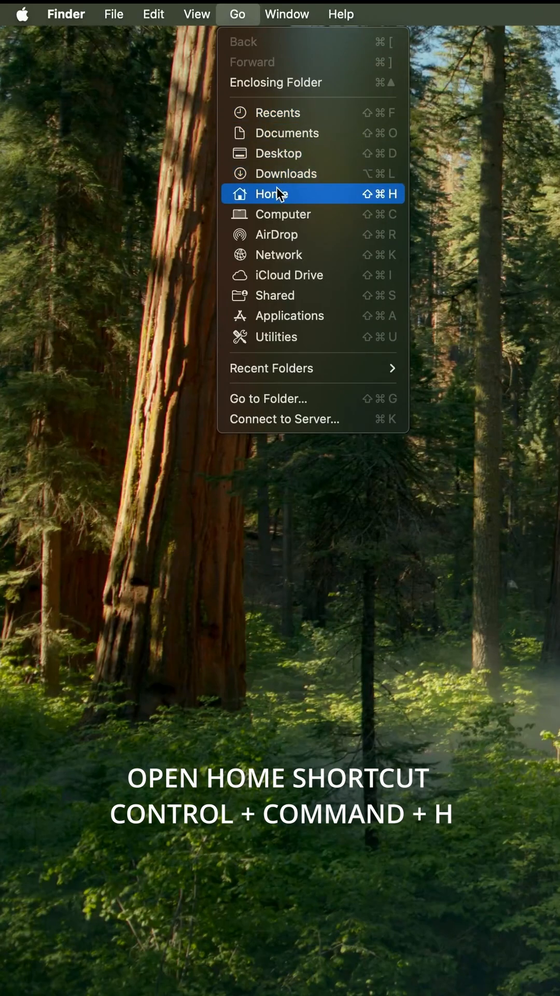
Step: Show the home folder in Finder and bring up its View menu
{"action": "left_click", "coordinate": [273, 193]}
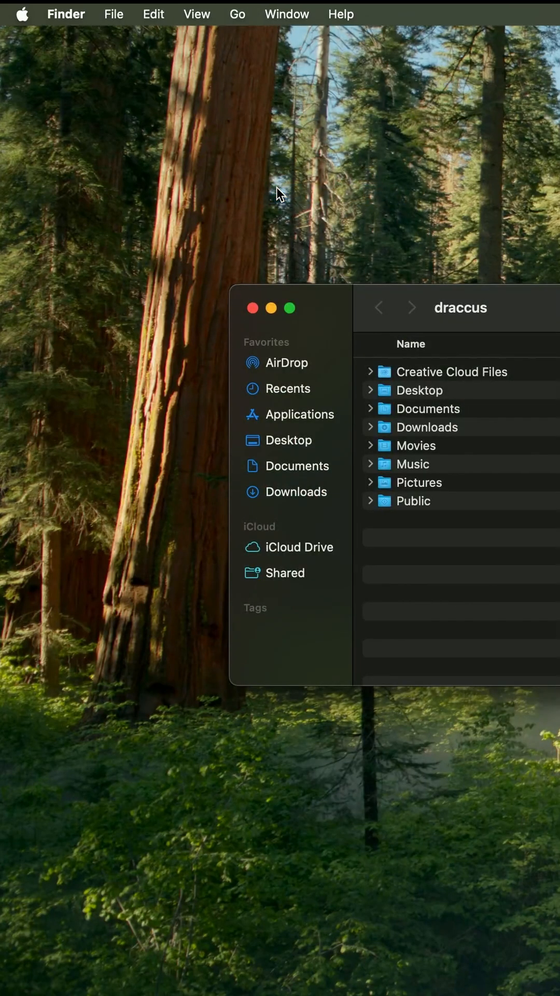
{"action": "mouse_move", "coordinate": [459, 448]}
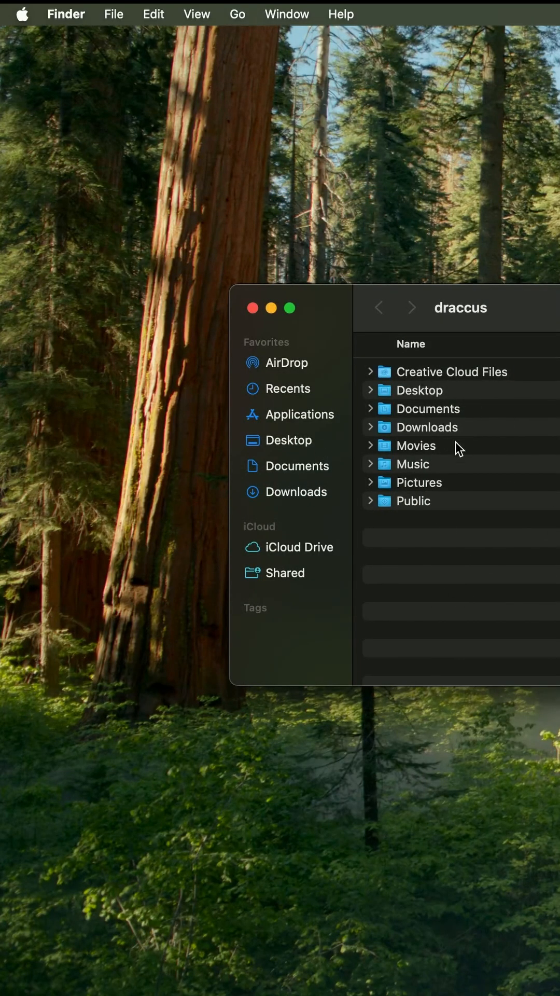
{"action": "left_click", "coordinate": [185, 14]}
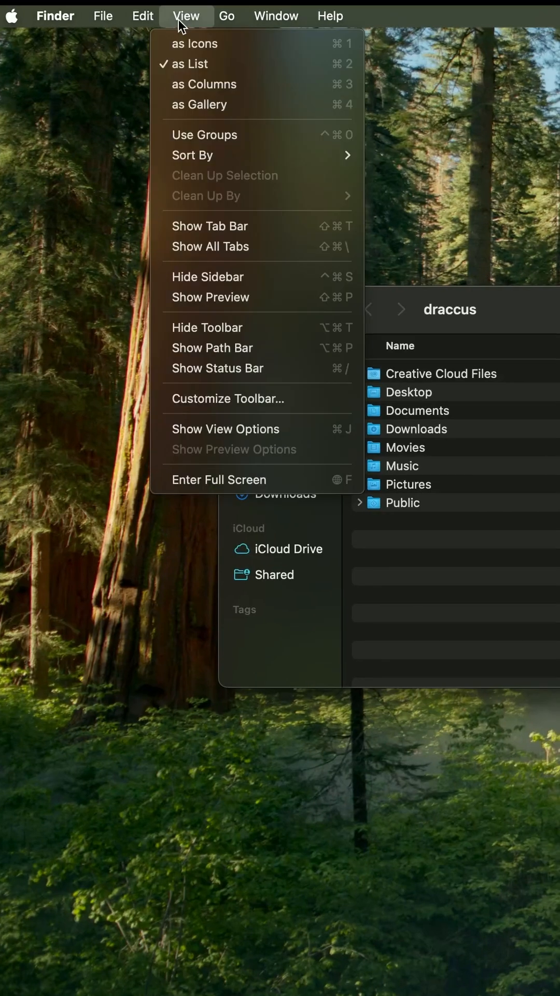
{"action": "mouse_move", "coordinate": [230, 428]}
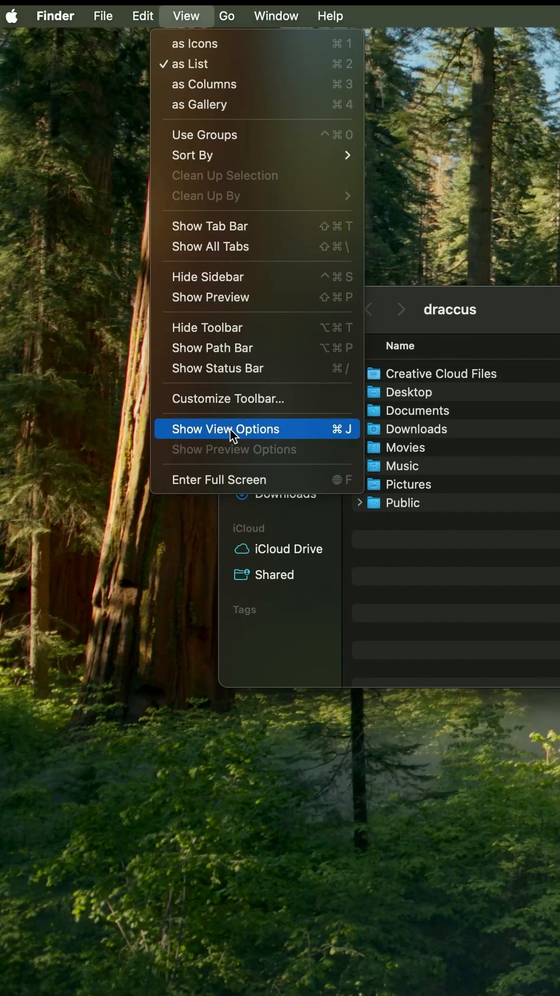
Step: Turn on Show Library Folder in the home folder's view options
{"action": "left_click", "coordinate": [224, 429]}
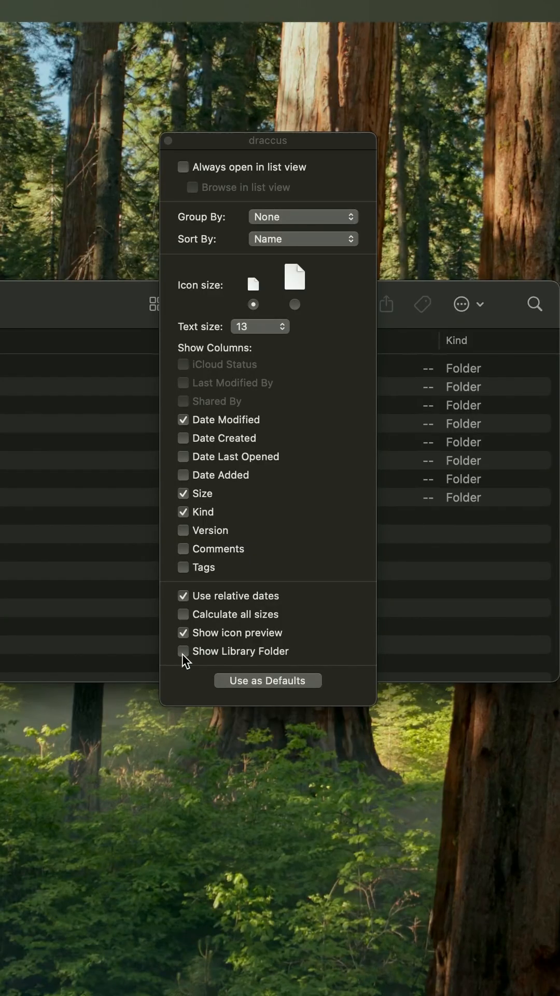
{"action": "left_click", "coordinate": [182, 651]}
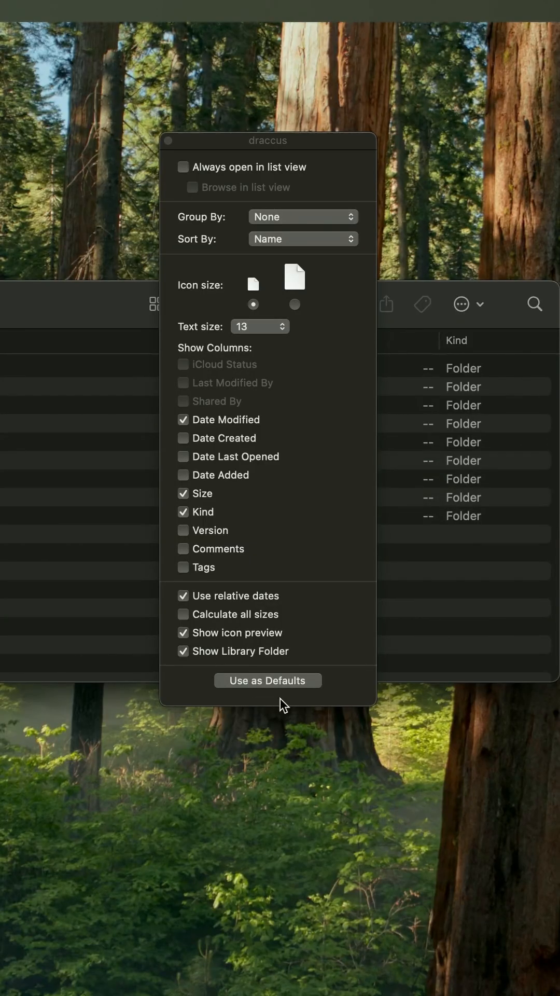
{"action": "mouse_move", "coordinate": [174, 135]}
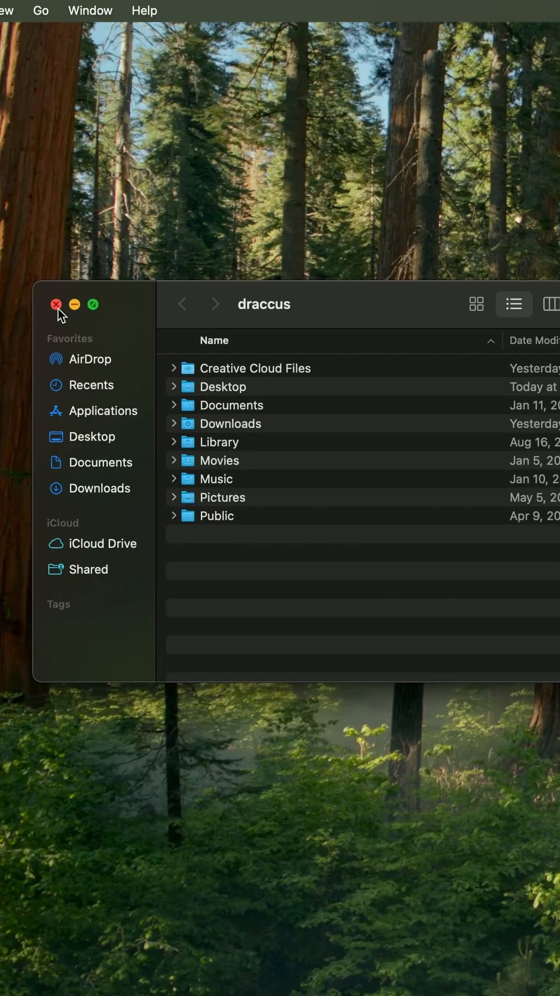
{"action": "mouse_move", "coordinate": [175, 448]}
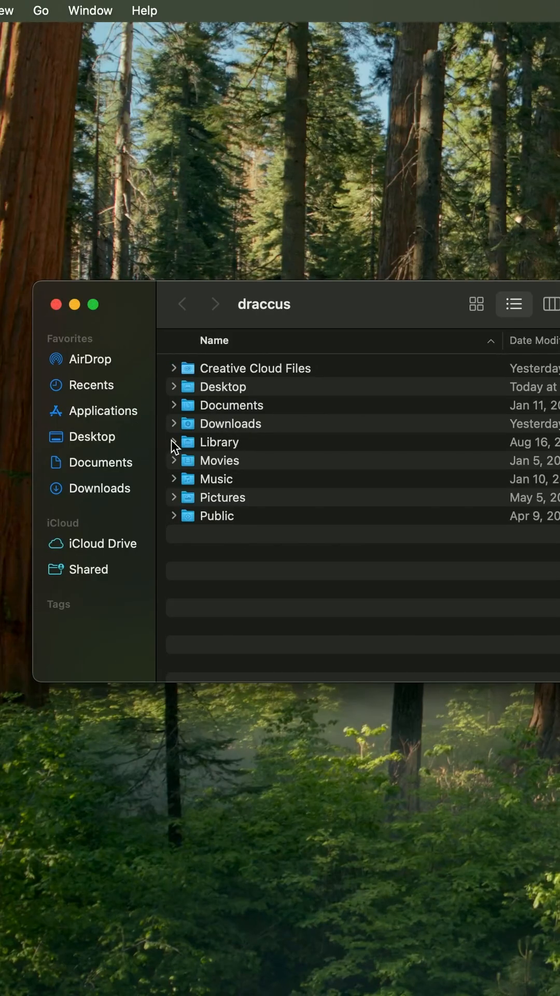
Step: Expand Library down through obs-studio plugins to show obs-streamelements-core.plugin
{"action": "left_click", "coordinate": [173, 442]}
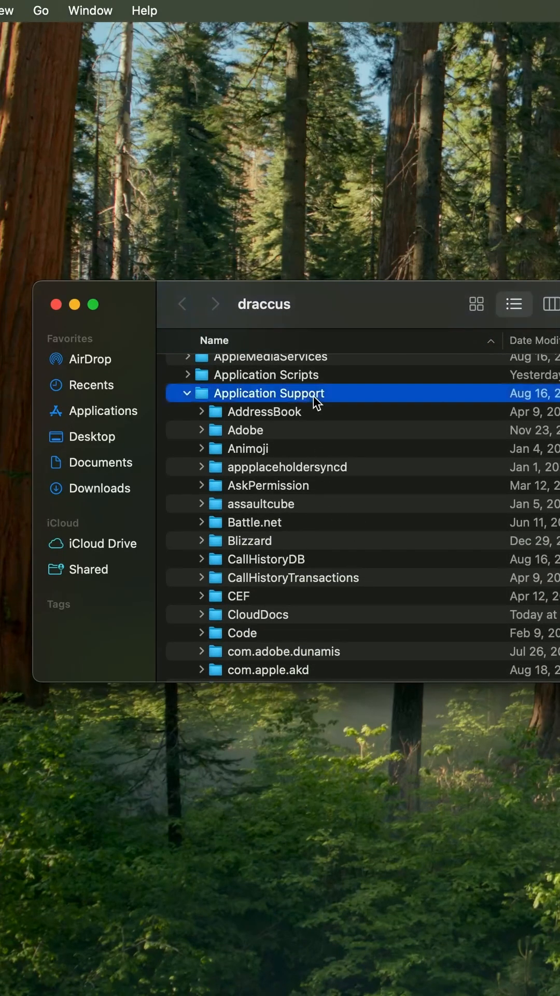
{"action": "scroll", "scroll_direction": "down", "scroll_amount": 3}
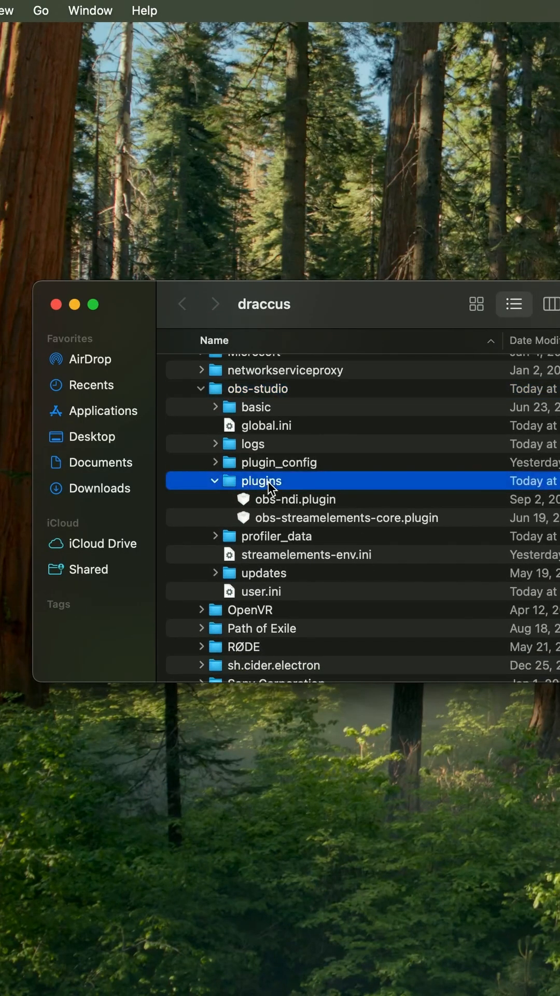
{"action": "left_click", "coordinate": [347, 518]}
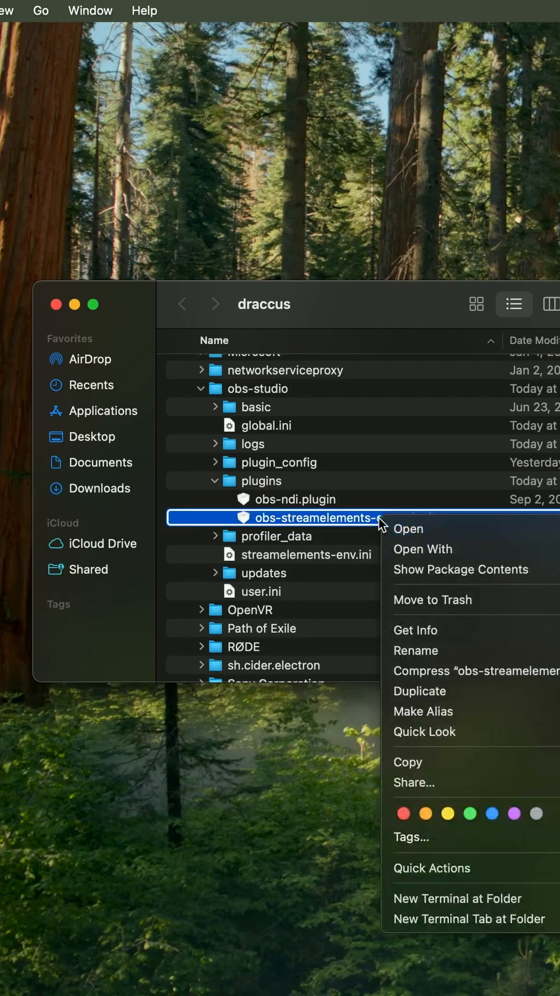
{"action": "mouse_move", "coordinate": [460, 616]}
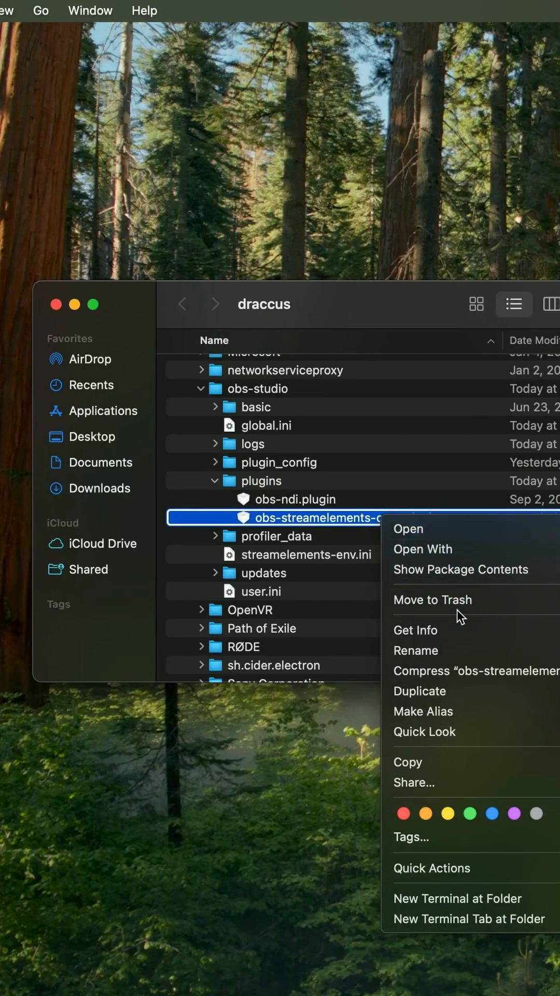
{"action": "mouse_move", "coordinate": [455, 605]}
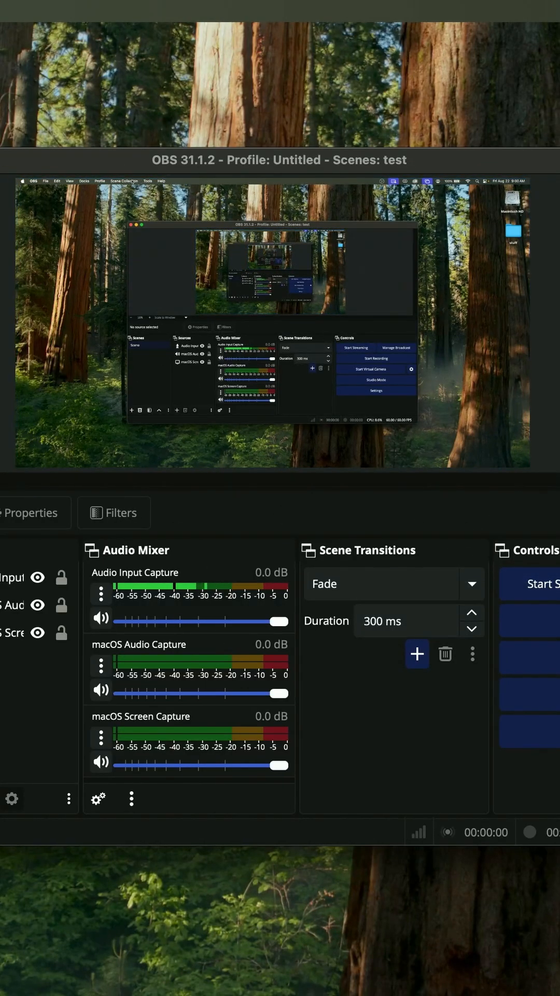
Step: Check the reopened OBS menu bar to confirm the StreamElements menu is gone
{"action": "left_click", "coordinate": [397, 17]}
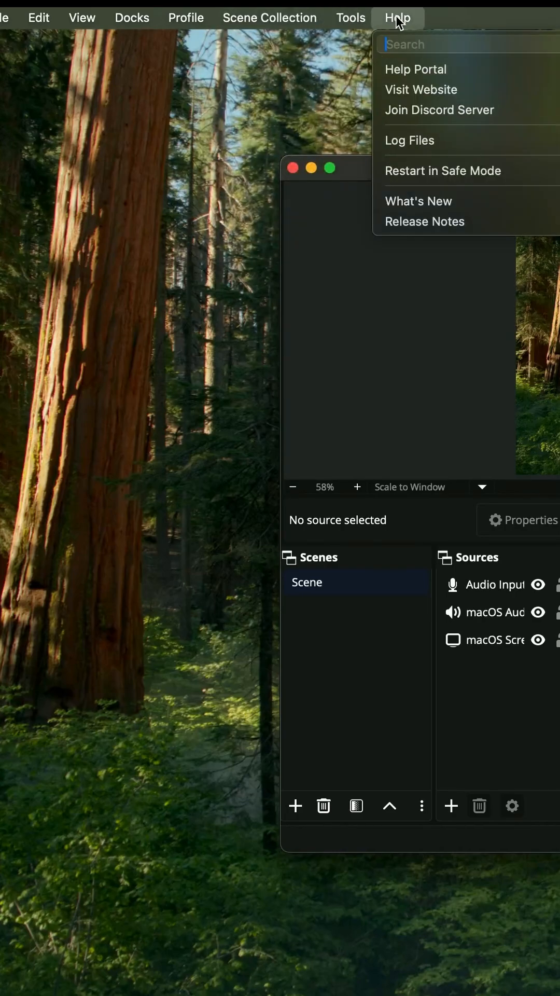